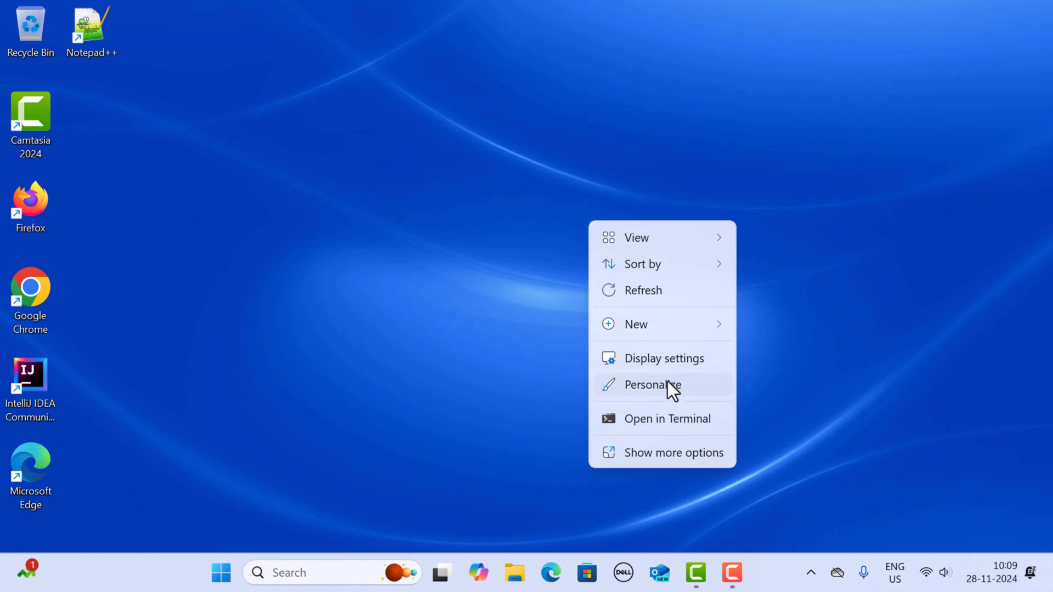
Step: Choose Personalize from the desktop context menu to reach Personalization settings
{"action": "left_click", "coordinate": [653, 385]}
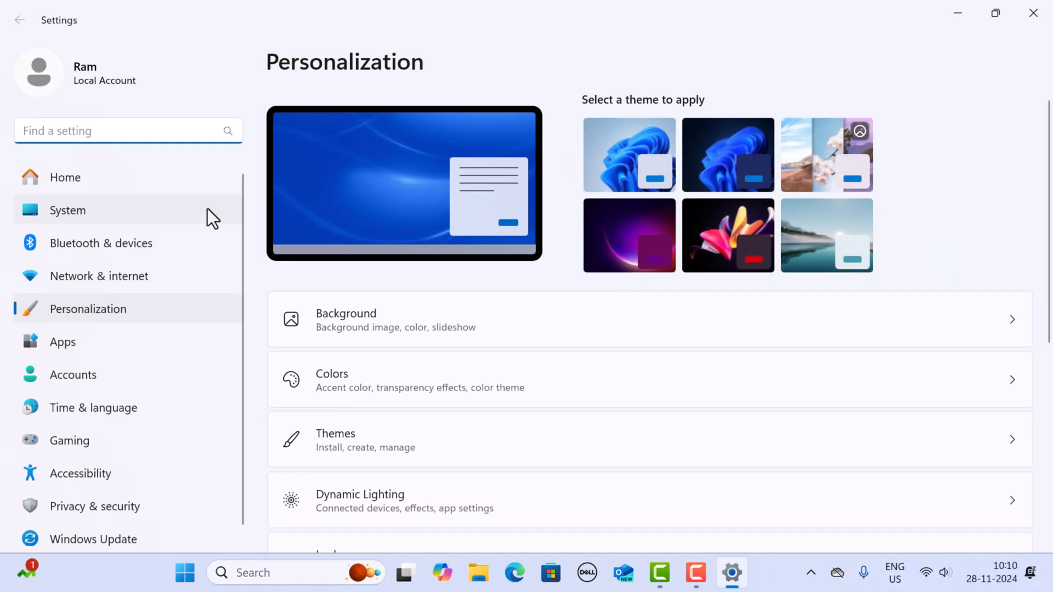
{"action": "mouse_move", "coordinate": [118, 293]}
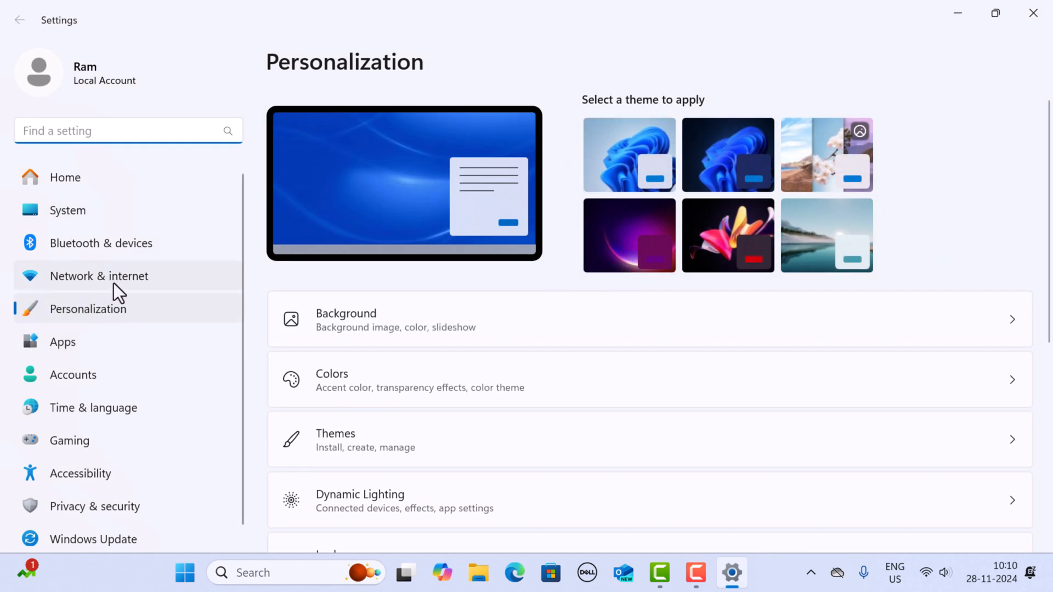
{"action": "mouse_move", "coordinate": [494, 333]}
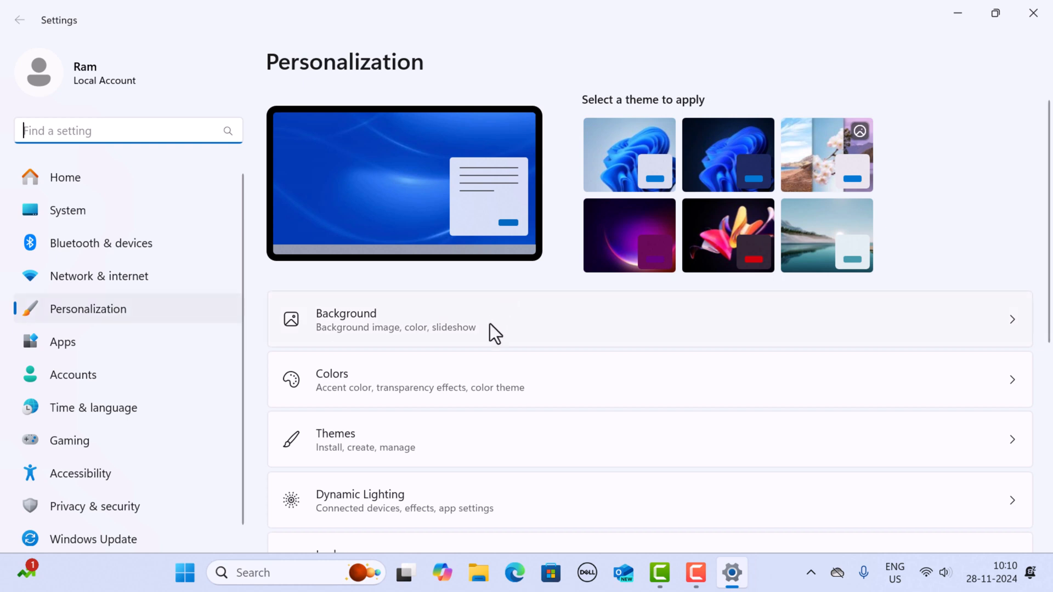
Step: Scroll down the Themes page to the Current theme gallery
{"action": "scroll", "scroll_direction": "down", "scroll_amount": 3}
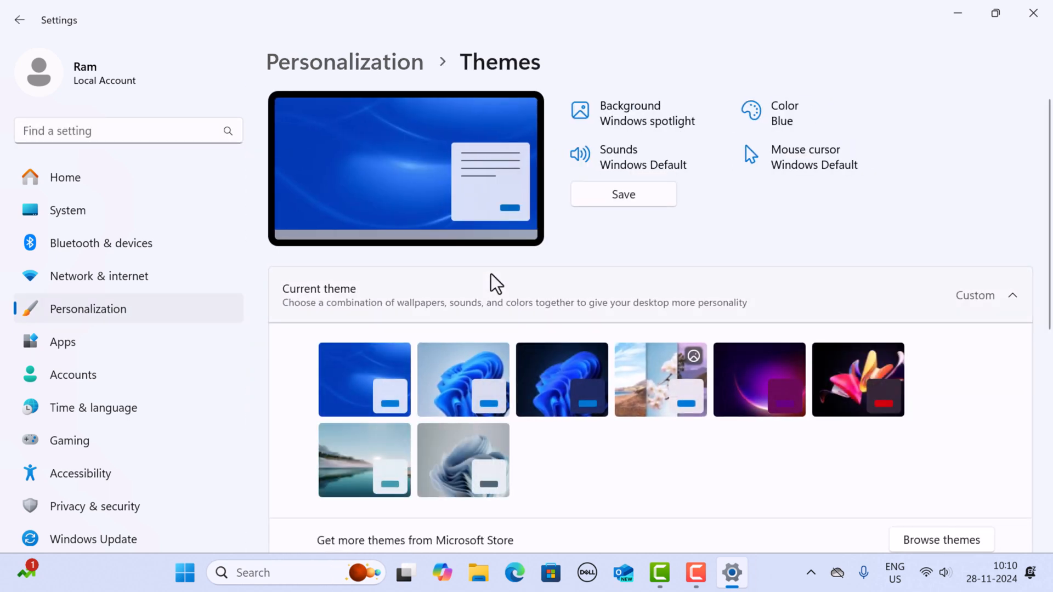
{"action": "mouse_move", "coordinate": [399, 360]}
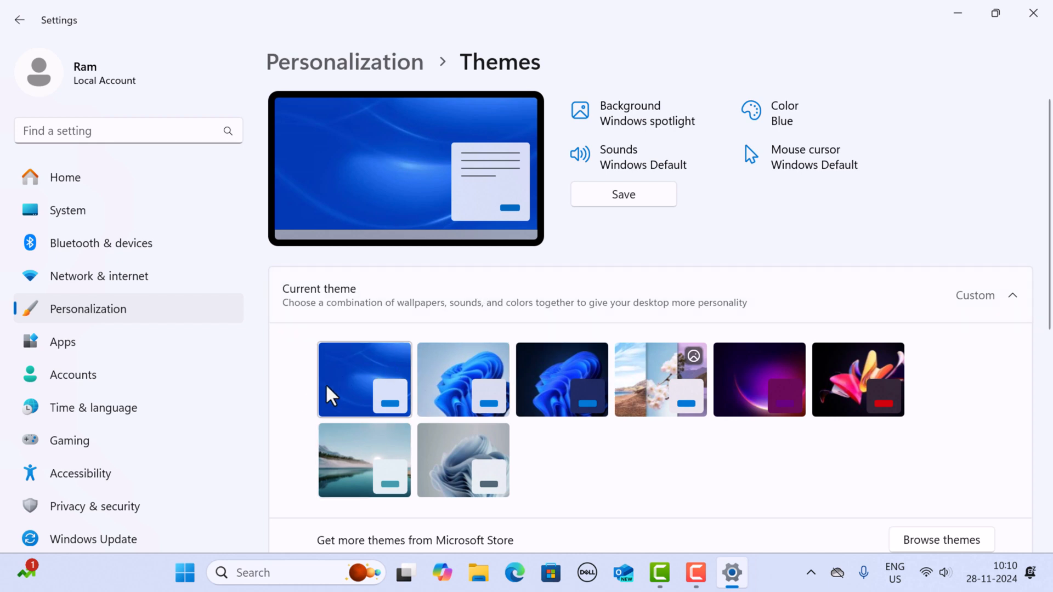
{"action": "scroll", "scroll_direction": "down", "scroll_amount": 3}
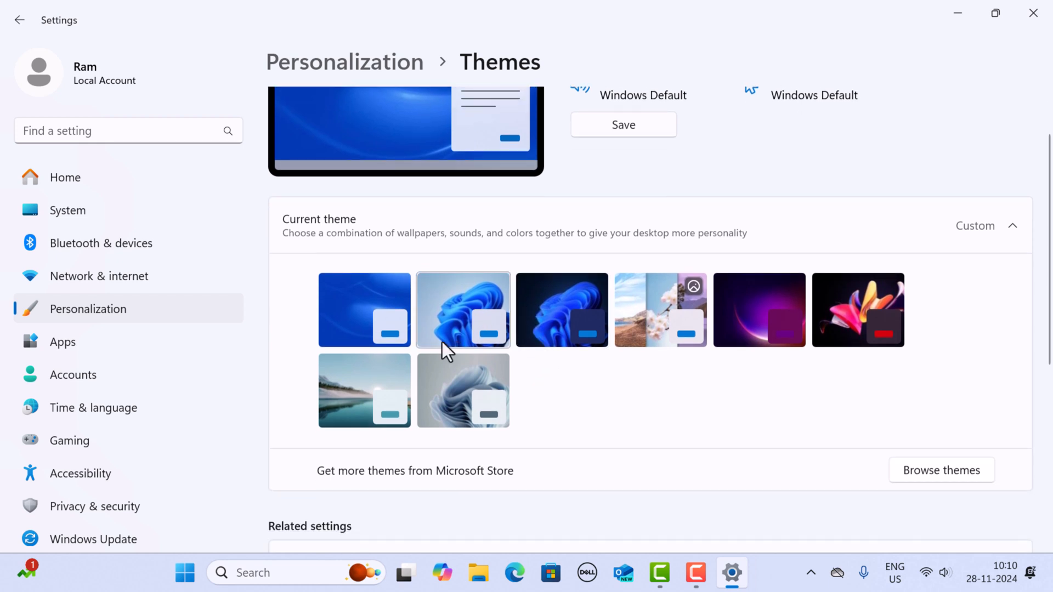
{"action": "mouse_move", "coordinate": [570, 368]}
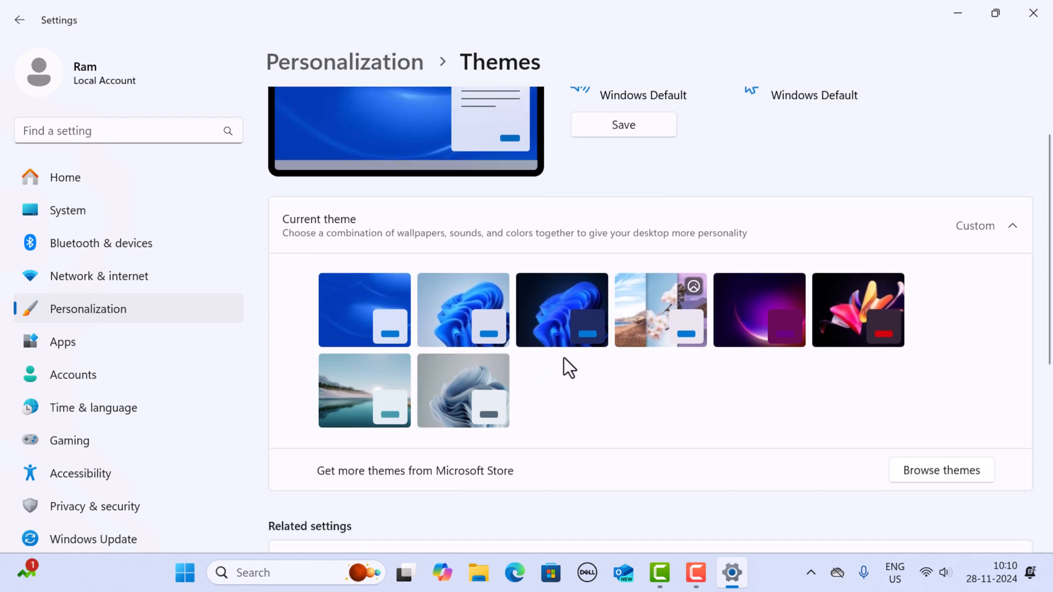
{"action": "mouse_move", "coordinate": [548, 364]}
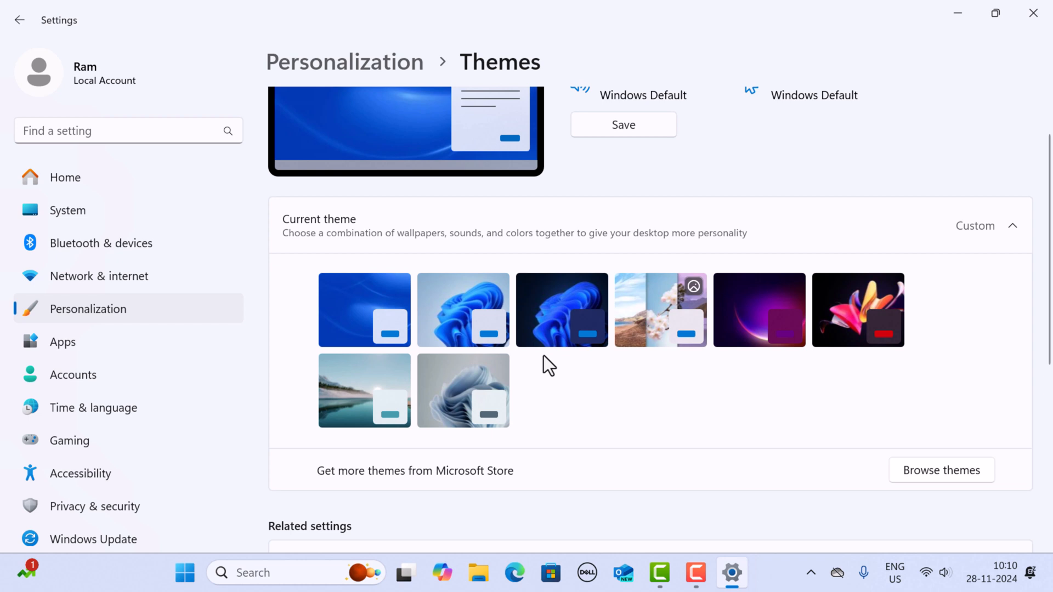
{"action": "mouse_move", "coordinate": [572, 375]}
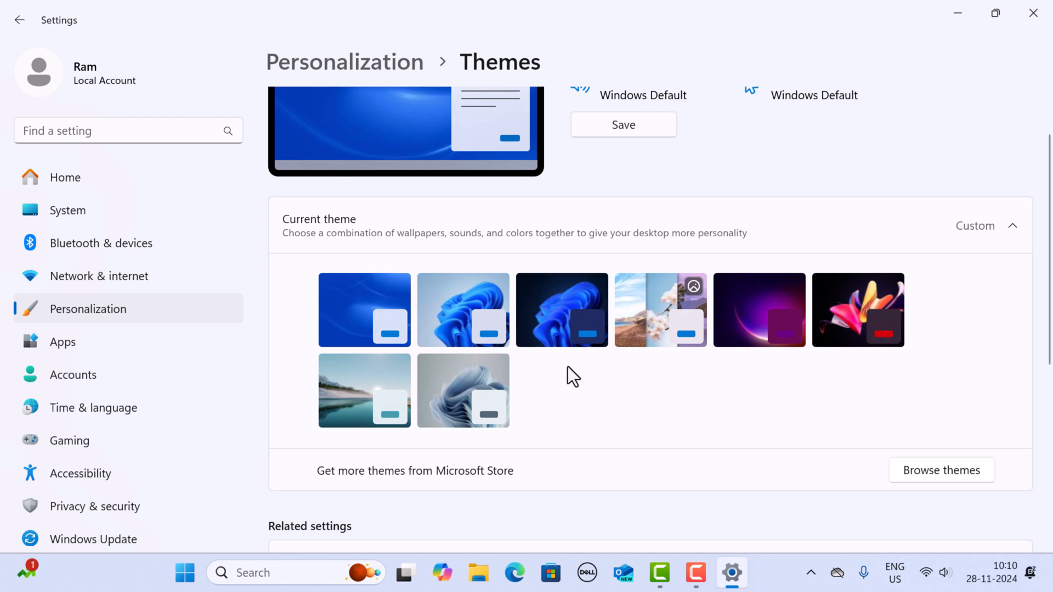
{"action": "mouse_move", "coordinate": [561, 309]}
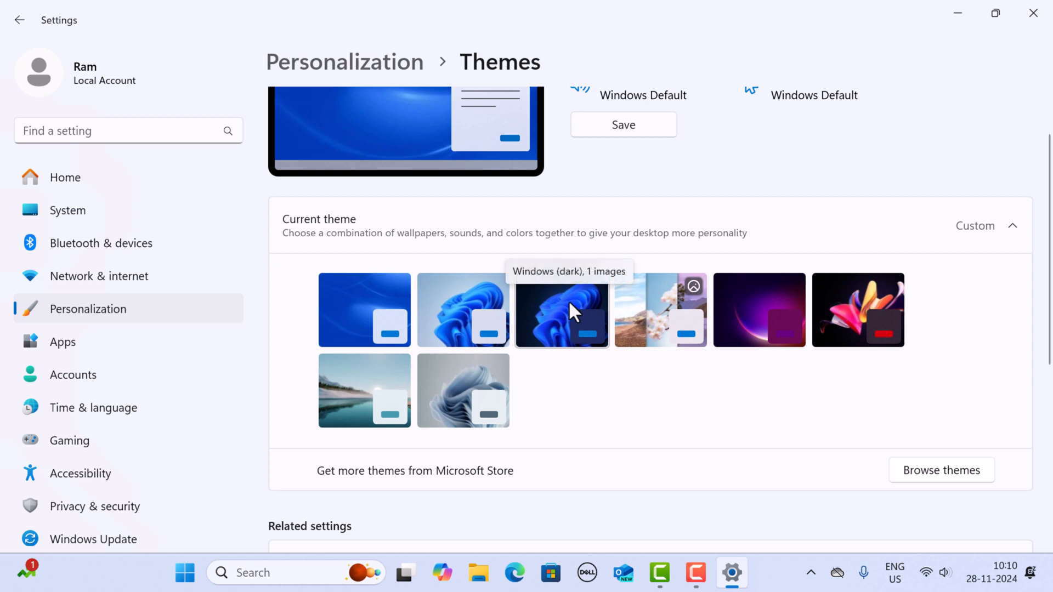
{"action": "mouse_move", "coordinate": [567, 285]}
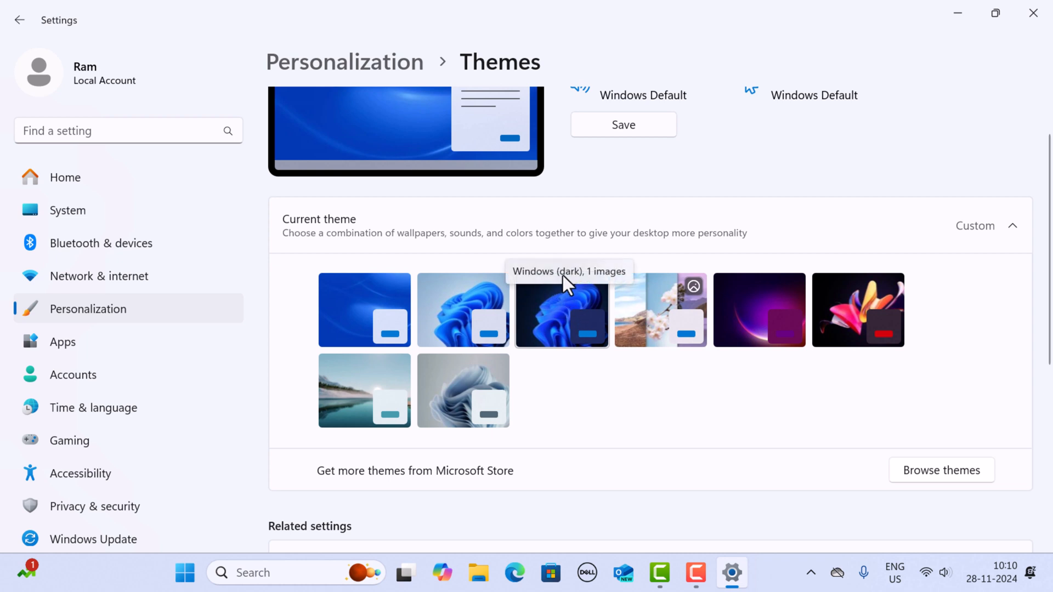
Step: Apply the Windows (dark) theme, check the Dark Bloom desktop, and return to Settings
{"action": "left_click", "coordinate": [562, 309]}
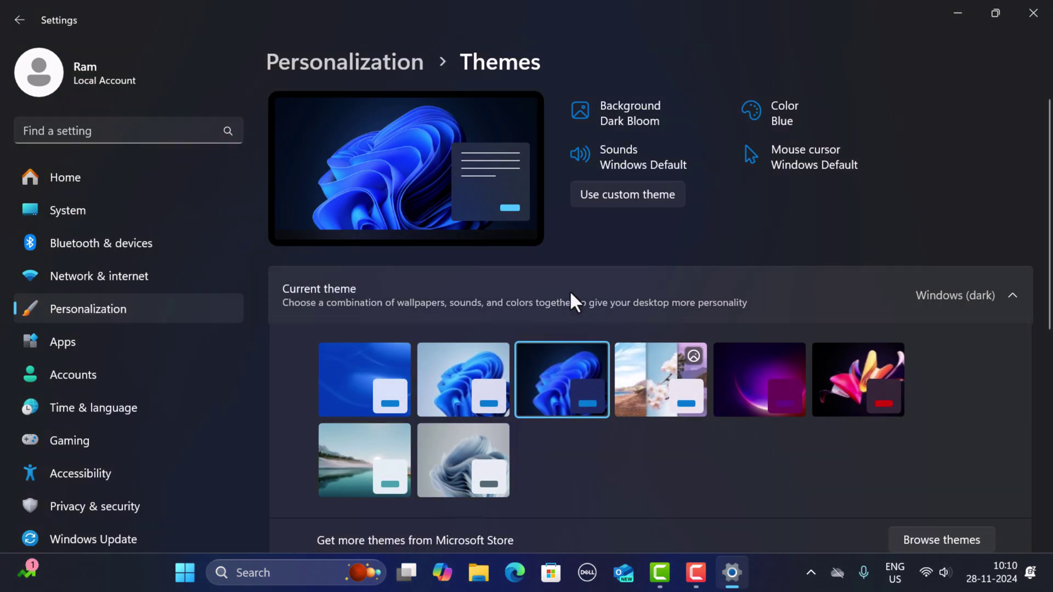
{"action": "mouse_move", "coordinate": [561, 386]}
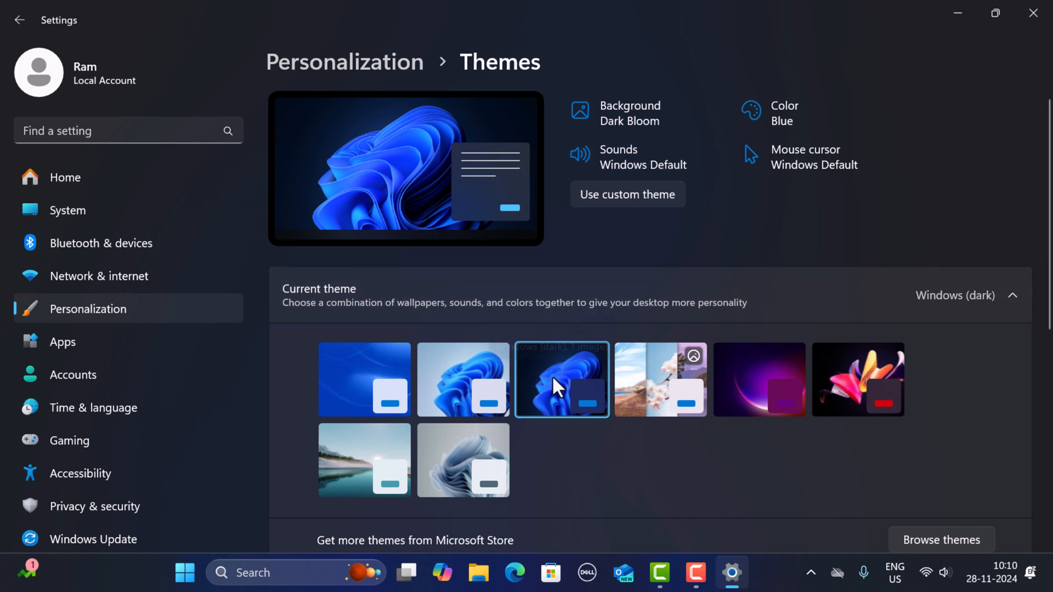
{"action": "mouse_move", "coordinate": [500, 148]}
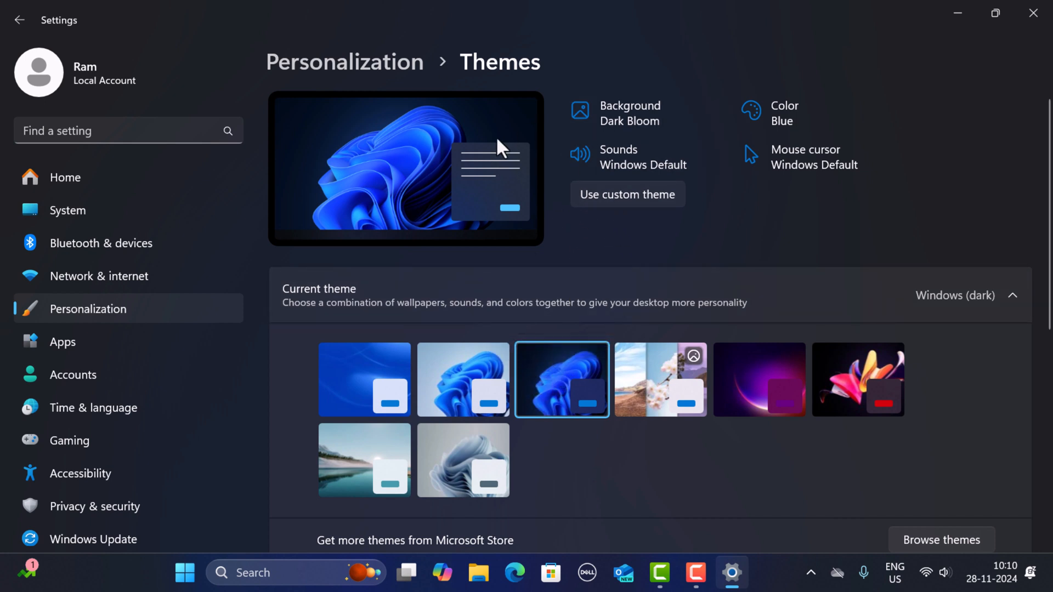
{"action": "mouse_move", "coordinate": [409, 161]}
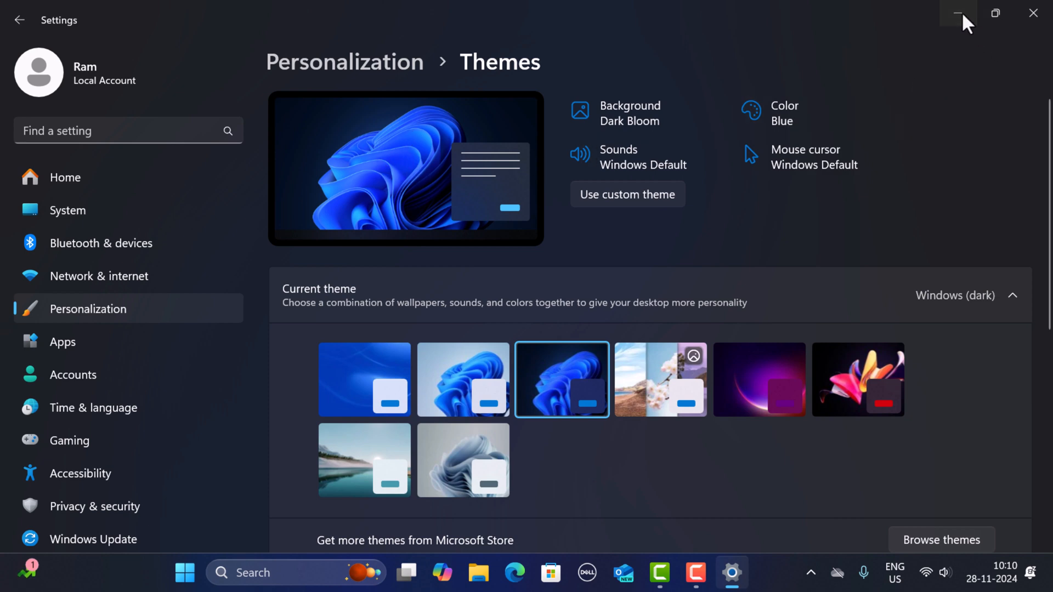
{"action": "left_click", "coordinate": [958, 13]}
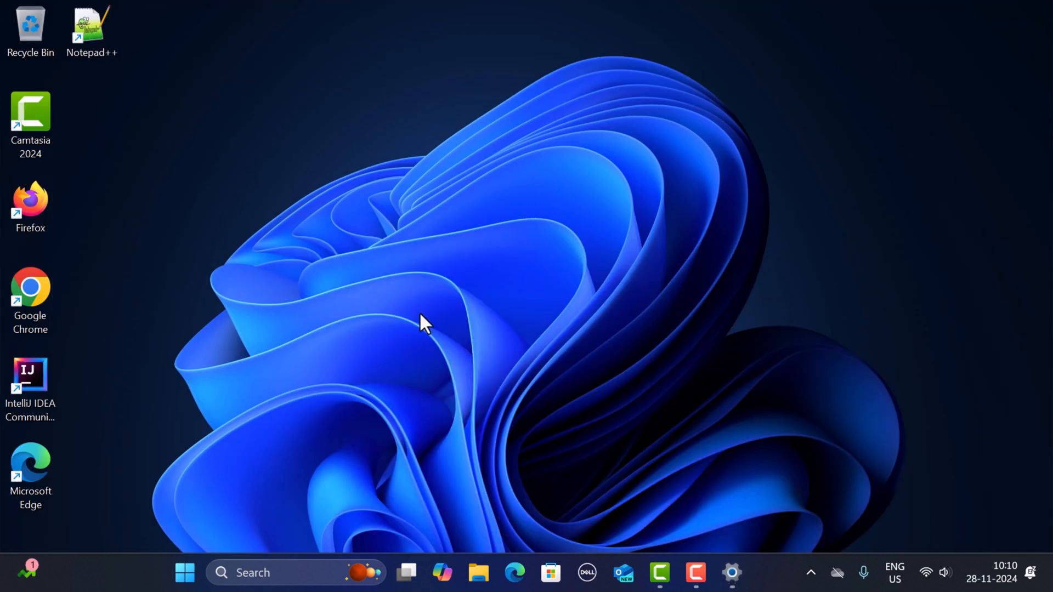
{"action": "mouse_move", "coordinate": [541, 551]}
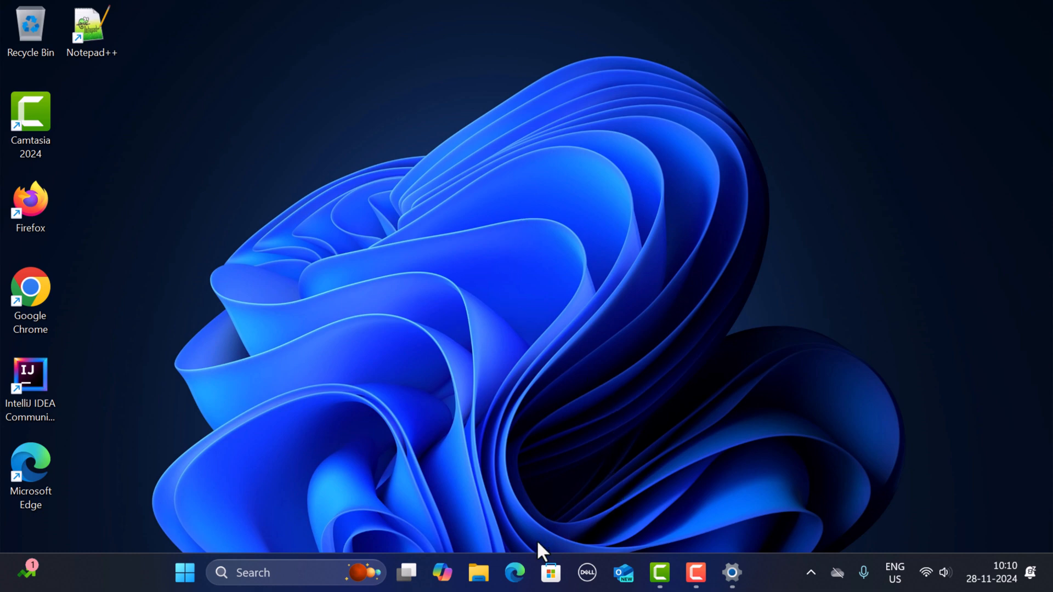
{"action": "left_click", "coordinate": [731, 572]}
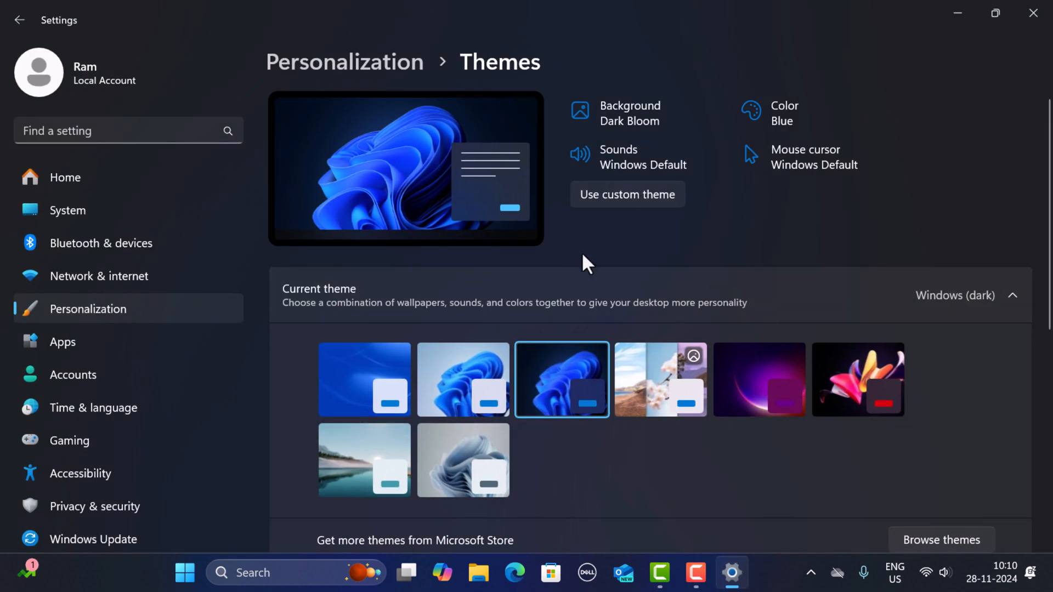
{"action": "mouse_move", "coordinate": [632, 393]}
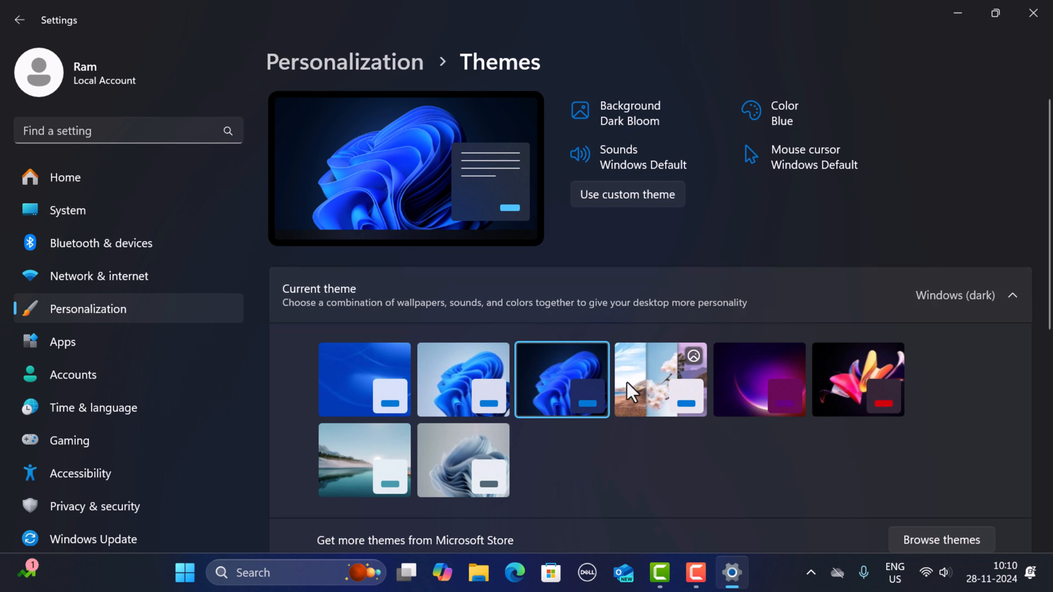
{"action": "mouse_move", "coordinate": [741, 345]}
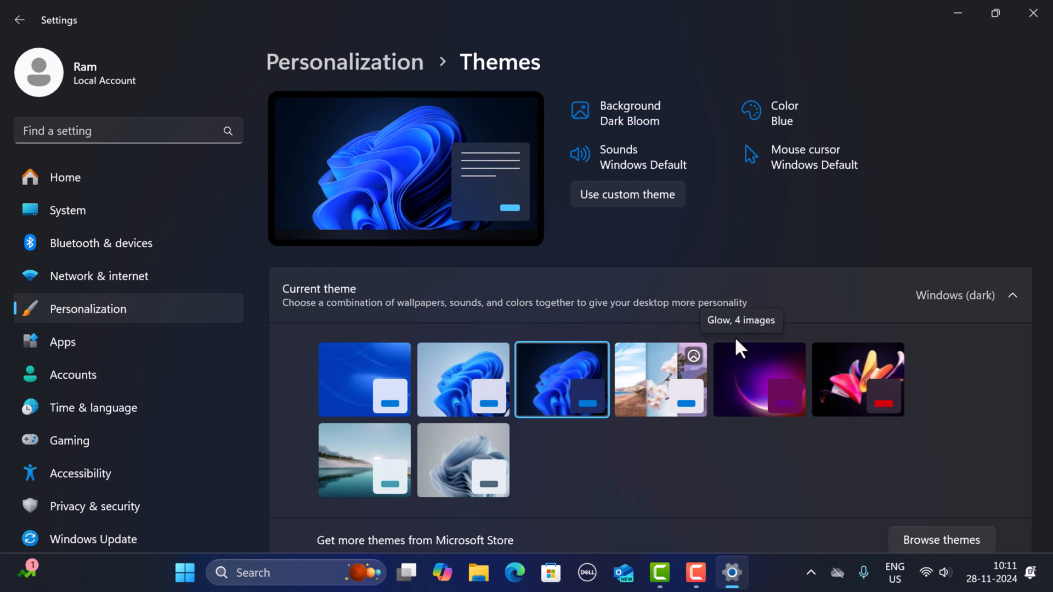
{"action": "mouse_move", "coordinate": [815, 298]}
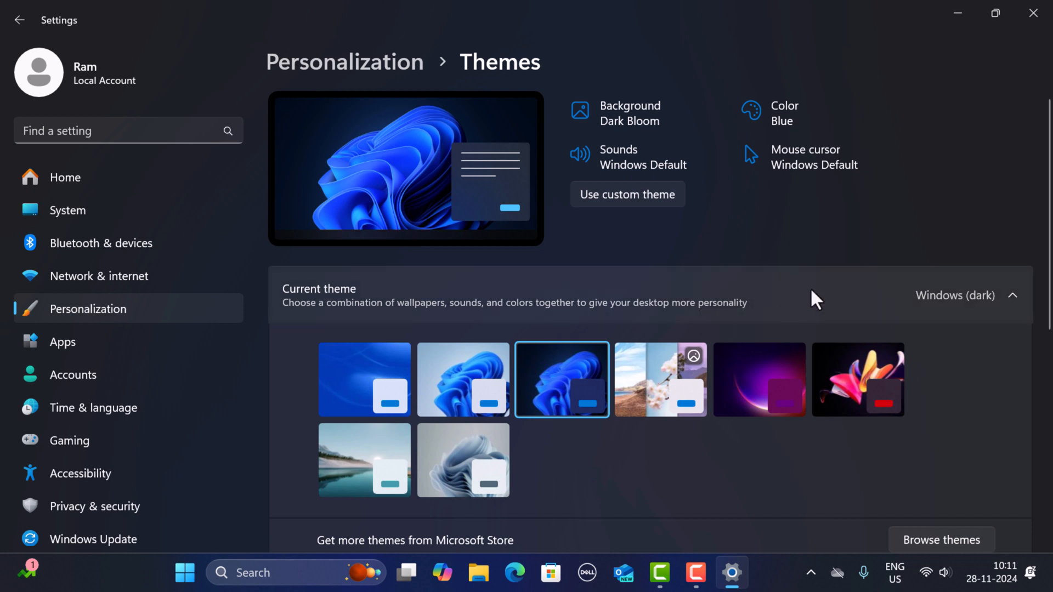
{"action": "mouse_move", "coordinate": [651, 203]}
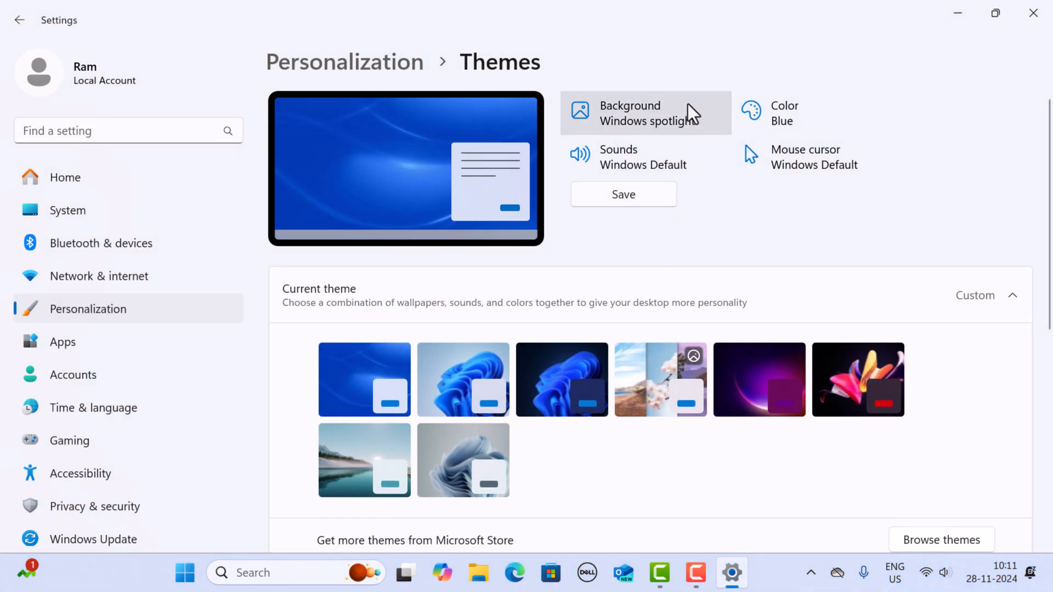
{"action": "mouse_move", "coordinate": [742, 112]}
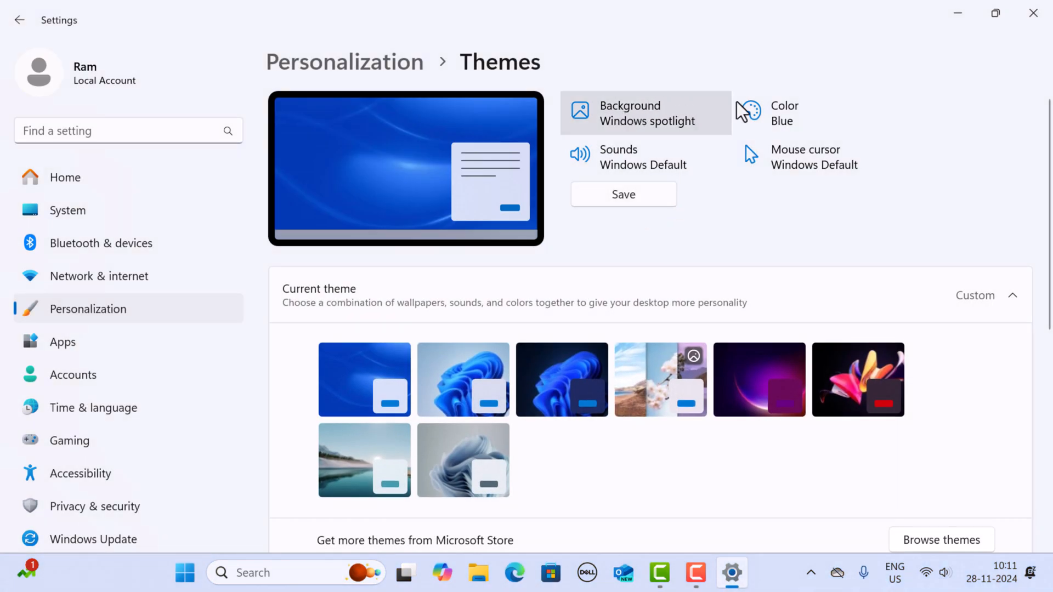
{"action": "mouse_move", "coordinate": [837, 165]}
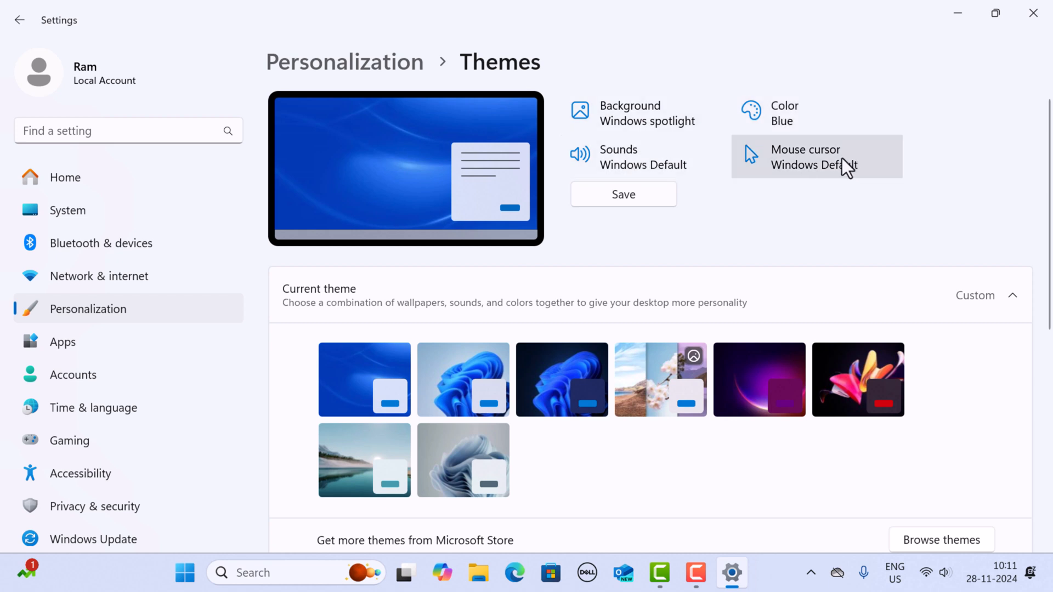
{"action": "mouse_move", "coordinate": [644, 113]}
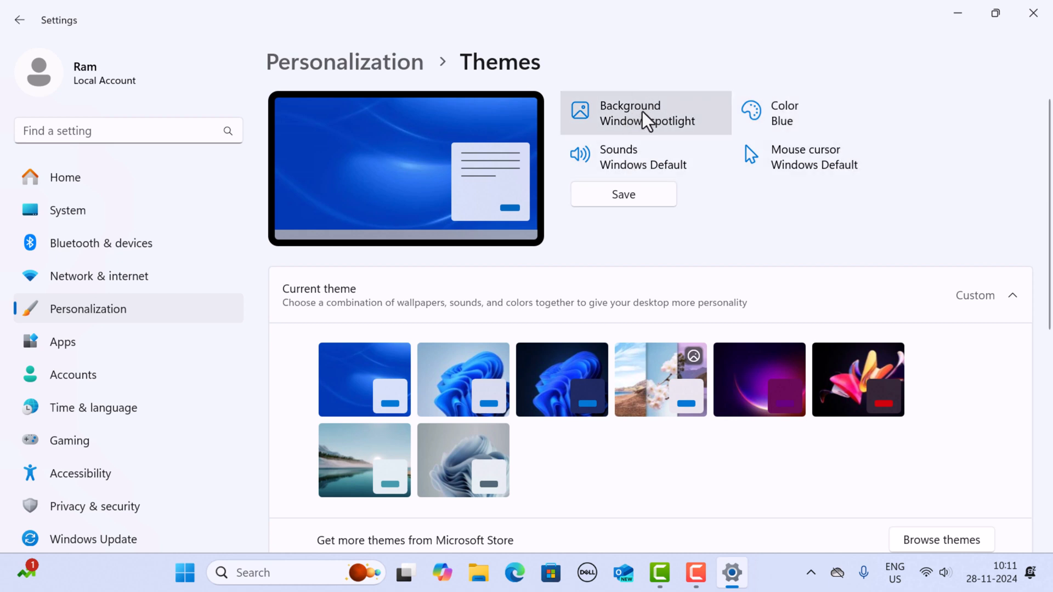
Step: Set the purple glow picture from Recent images as the desktop background
{"action": "left_click", "coordinate": [645, 113]}
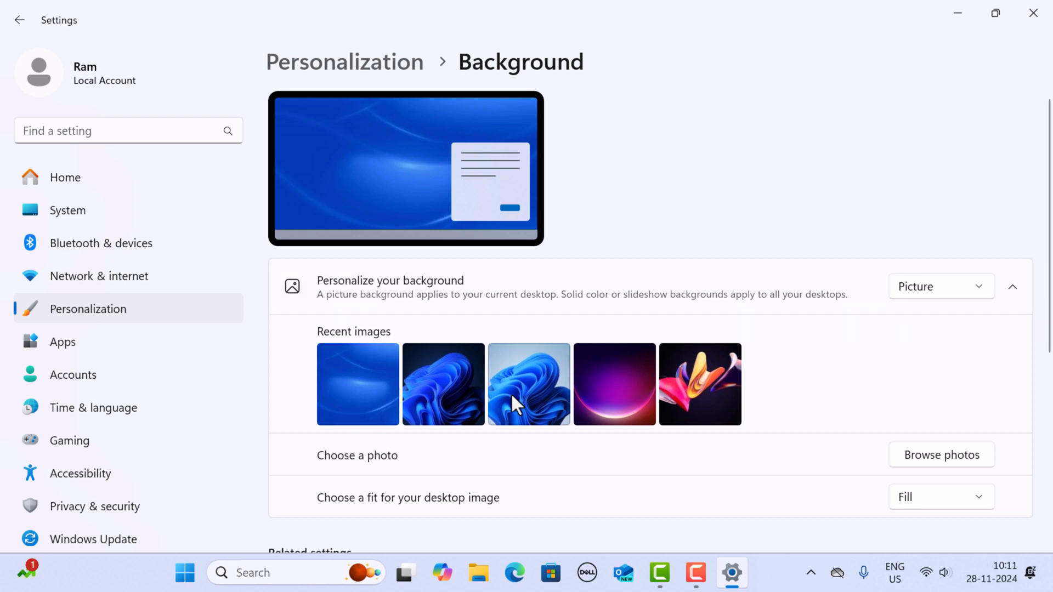
{"action": "mouse_move", "coordinate": [560, 393]}
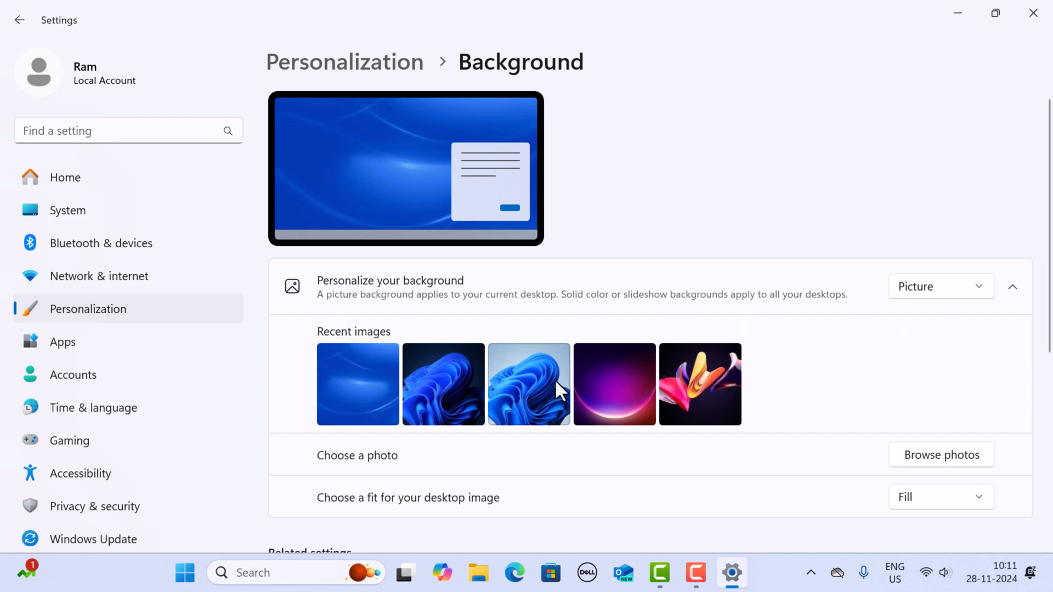
{"action": "mouse_move", "coordinate": [638, 382]}
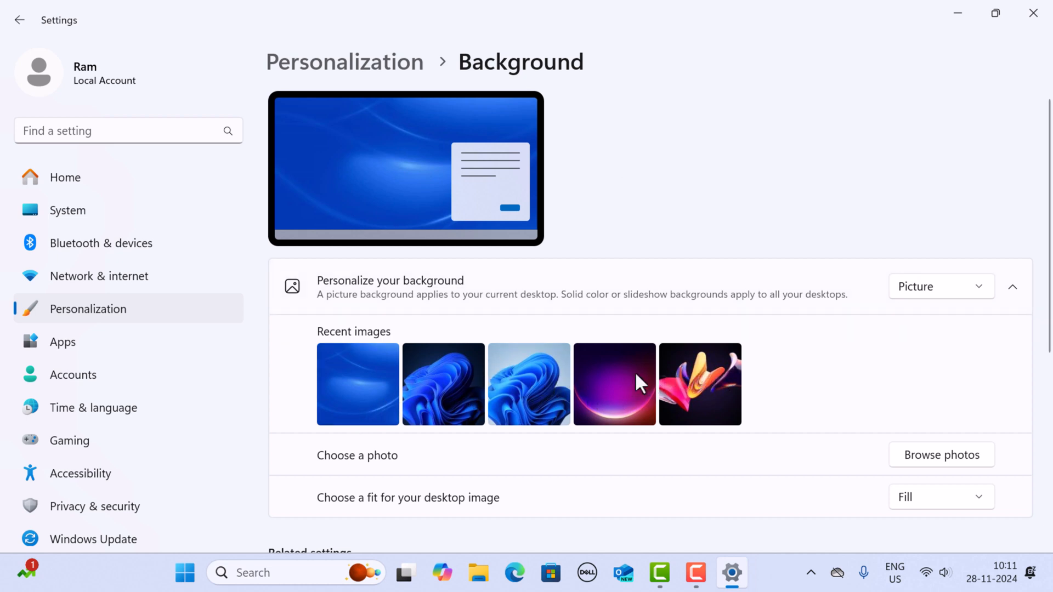
{"action": "left_click", "coordinate": [614, 384]}
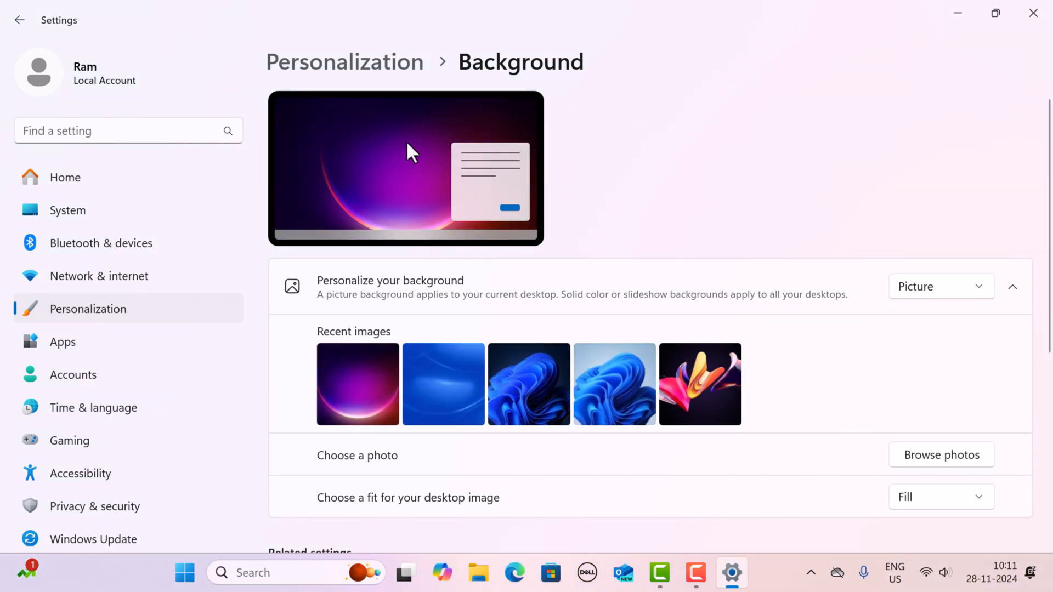
{"action": "mouse_move", "coordinate": [12, 34]}
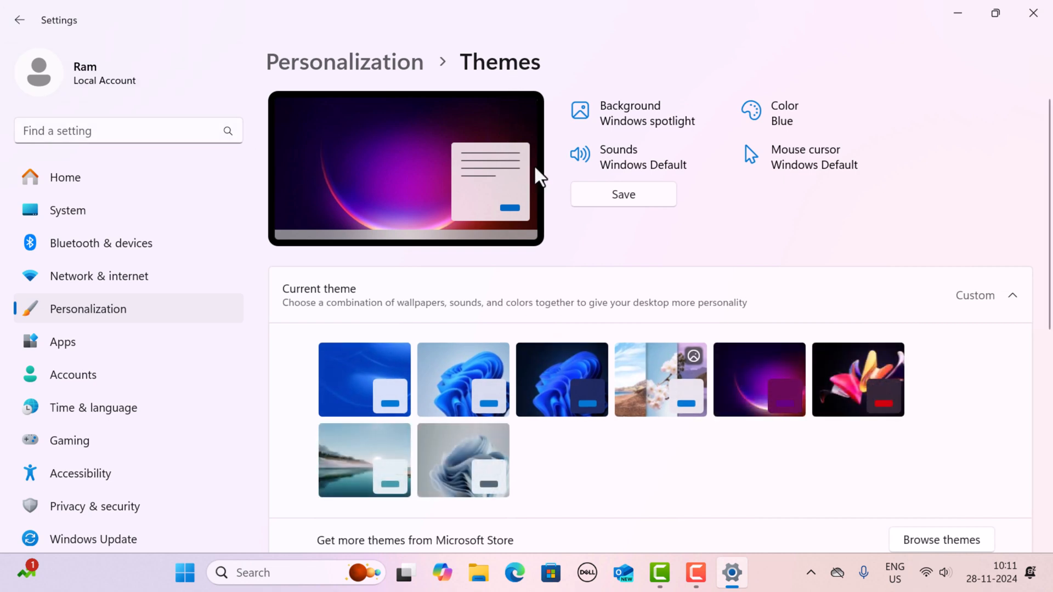
{"action": "left_click", "coordinate": [783, 113]}
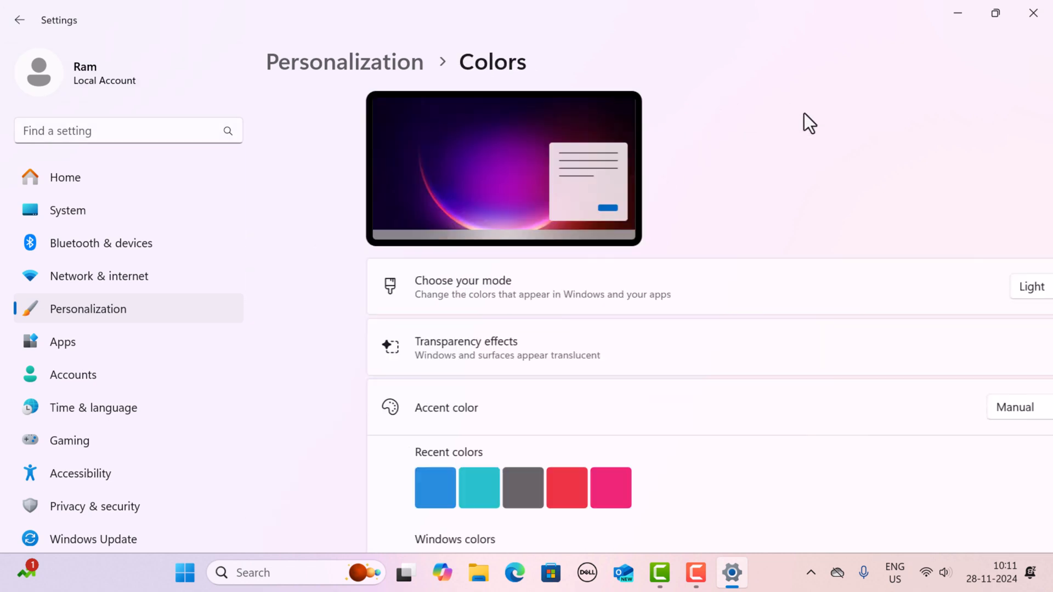
{"action": "scroll", "scroll_direction": "down", "scroll_amount": 3}
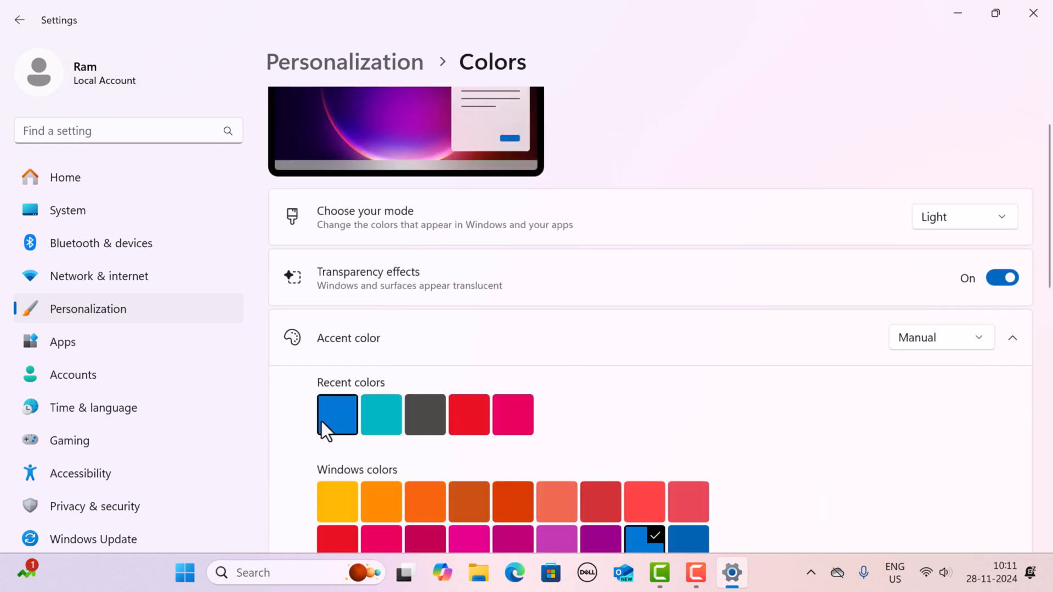
{"action": "mouse_move", "coordinate": [359, 427]}
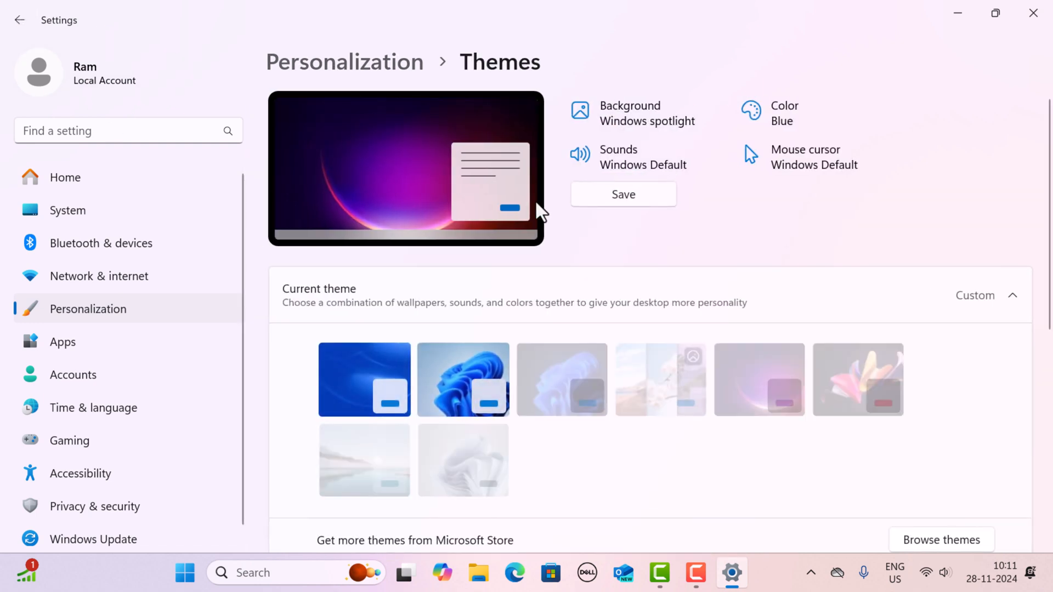
Step: Review the Mouse Properties pointer settings and cancel without changes
{"action": "left_click", "coordinate": [617, 157]}
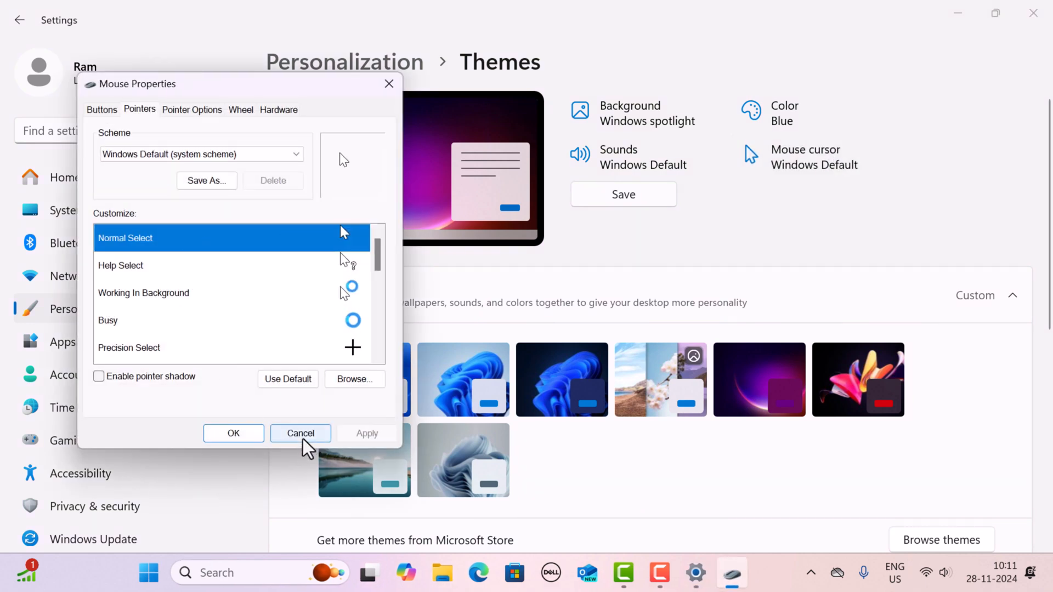
{"action": "left_click", "coordinate": [301, 433]}
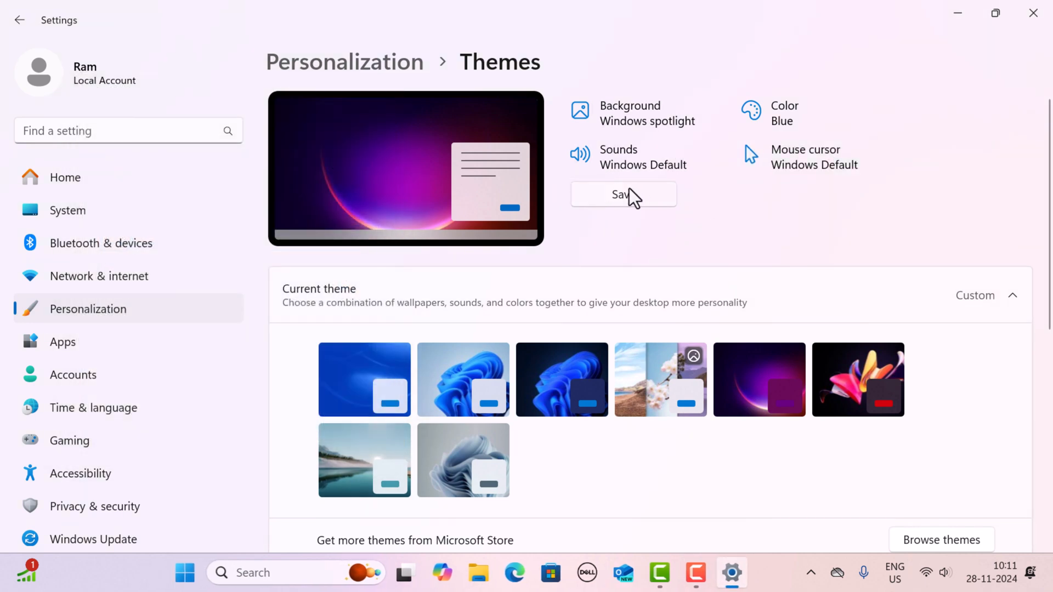
{"action": "mouse_move", "coordinate": [690, 146]}
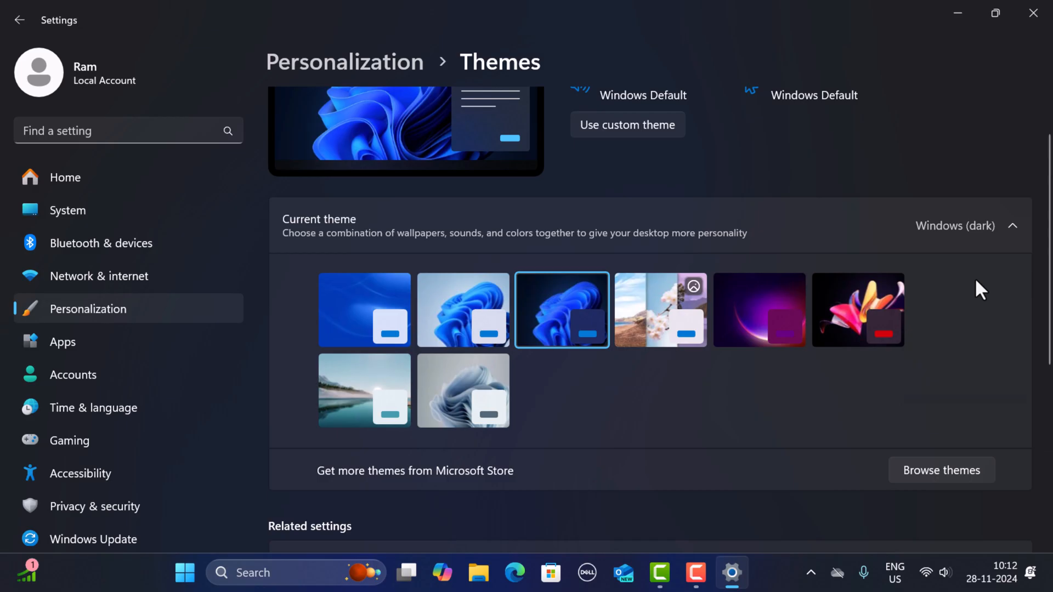
{"action": "mouse_move", "coordinate": [980, 249]}
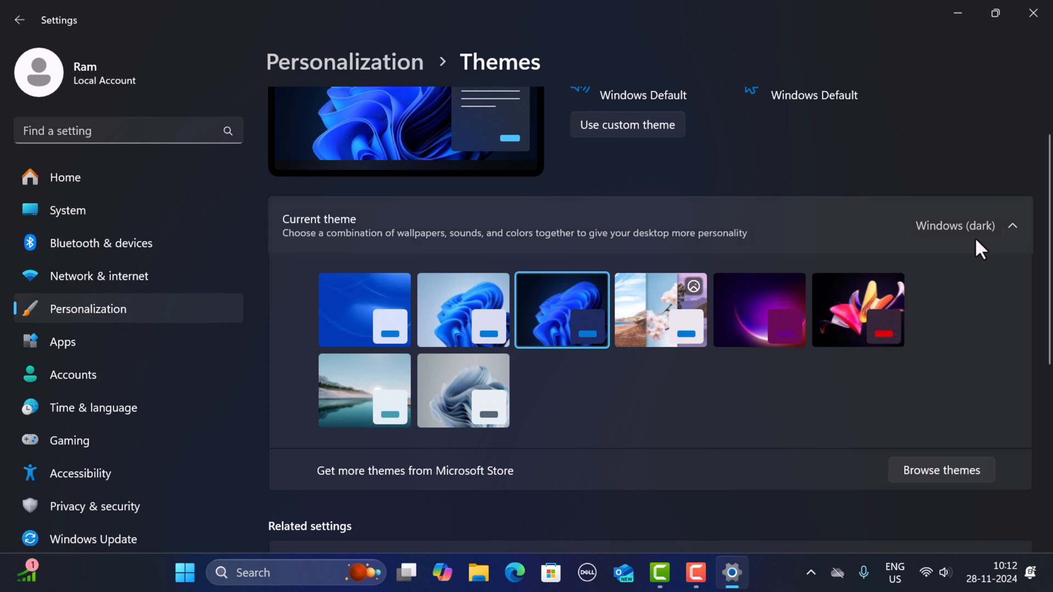
{"action": "mouse_move", "coordinate": [463, 309]}
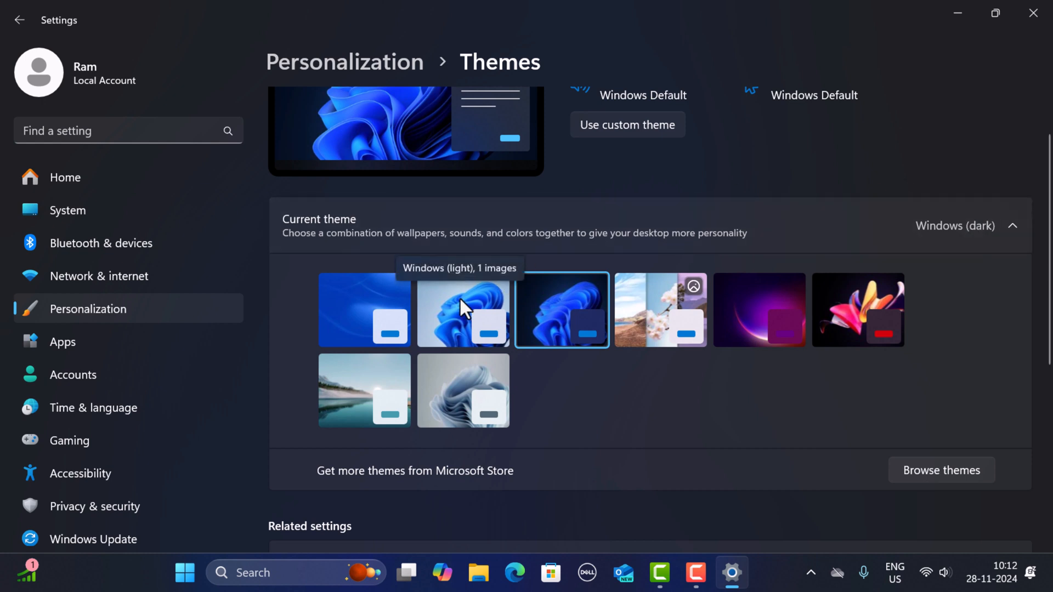
Step: Apply the Windows (light) theme with Light Bloom background and Blue colour
{"action": "left_click", "coordinate": [463, 310]}
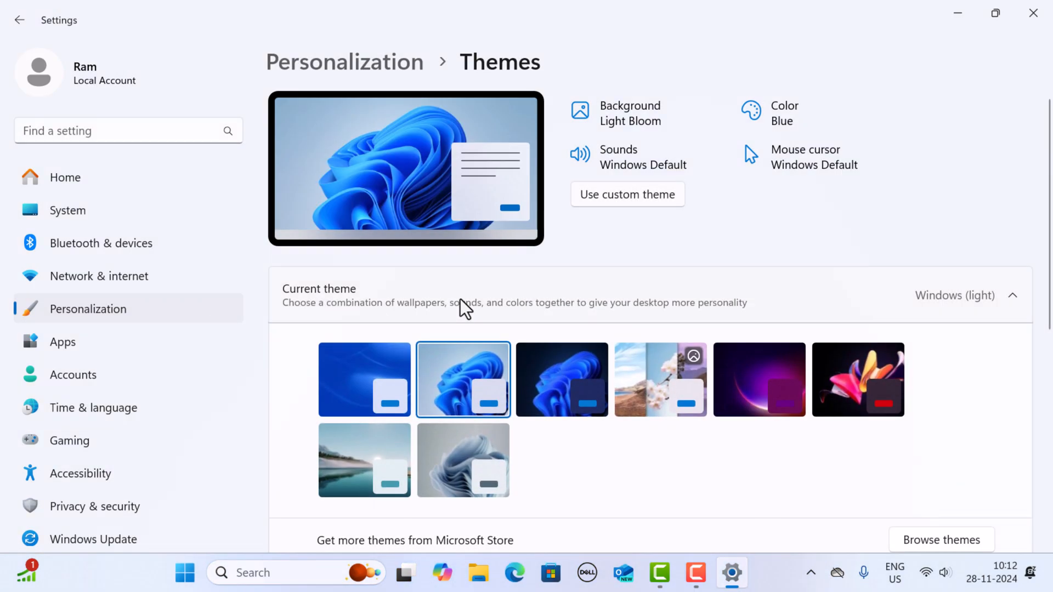
{"action": "mouse_move", "coordinate": [624, 243]}
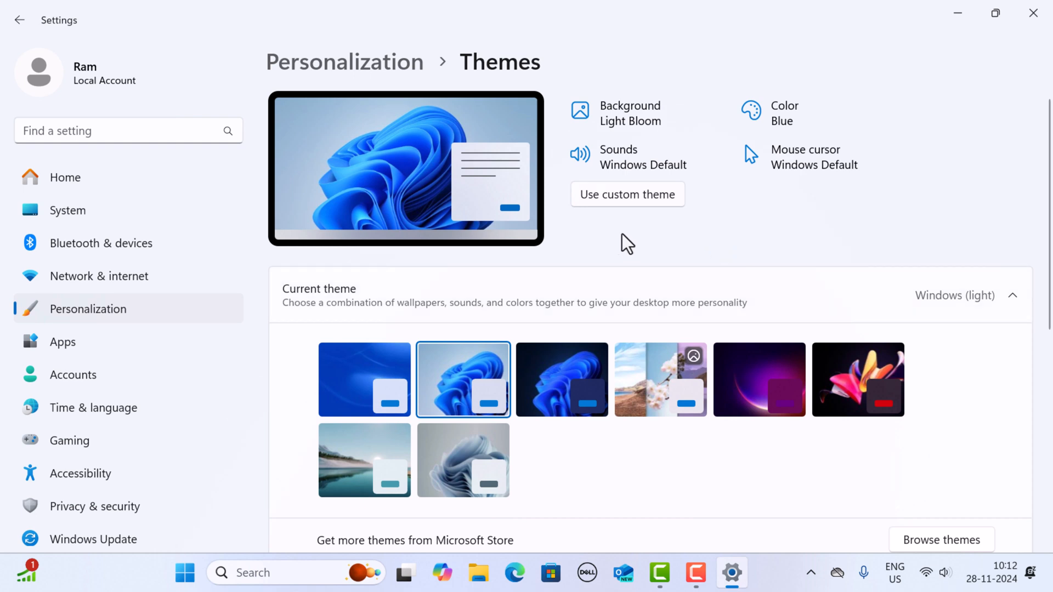
{"action": "mouse_move", "coordinate": [628, 255]}
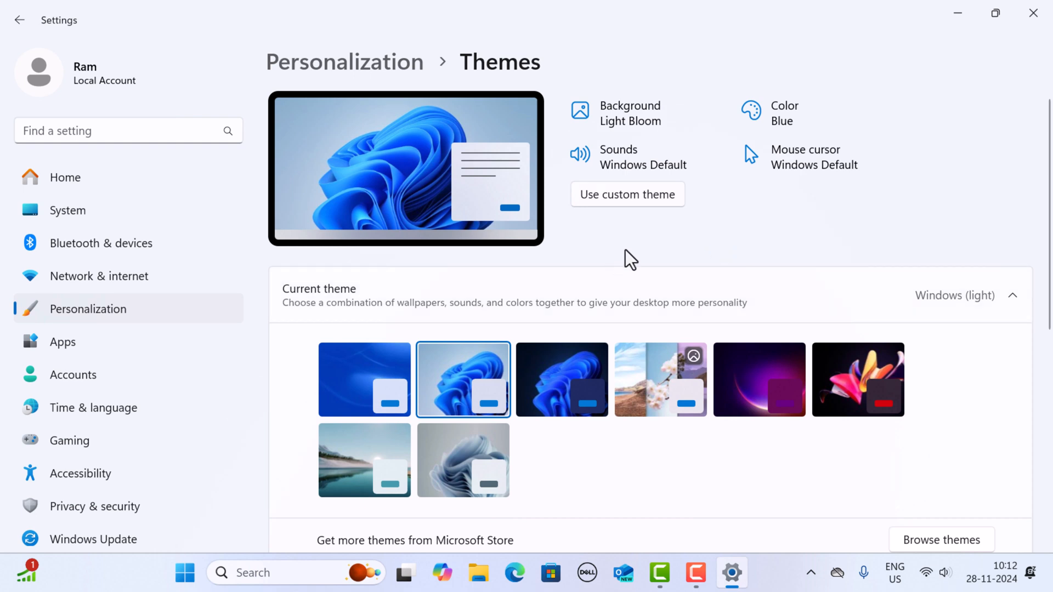
{"action": "mouse_move", "coordinate": [791, 244]}
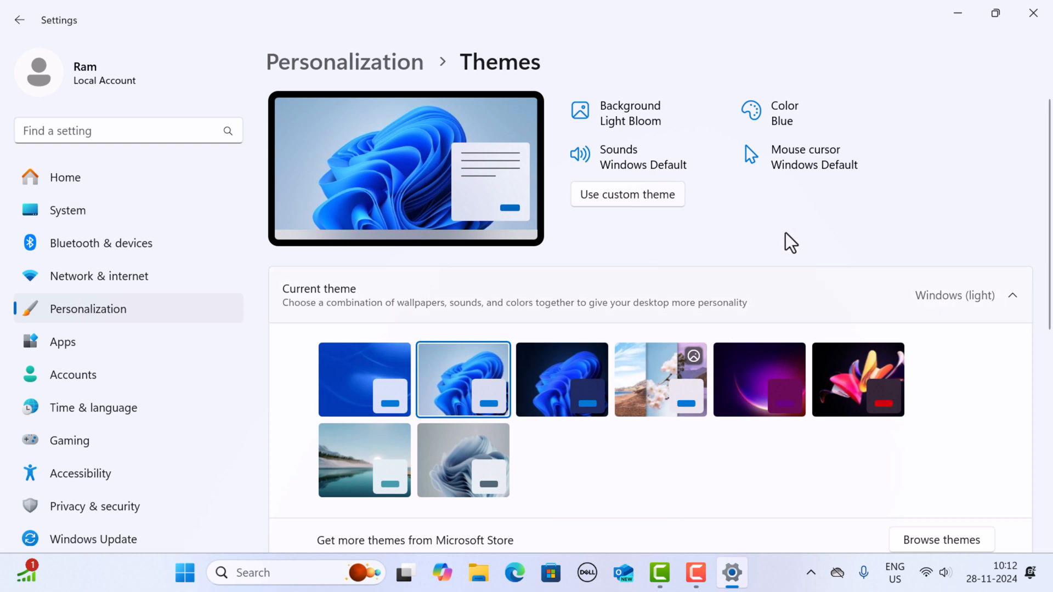
{"action": "mouse_move", "coordinate": [722, 244]}
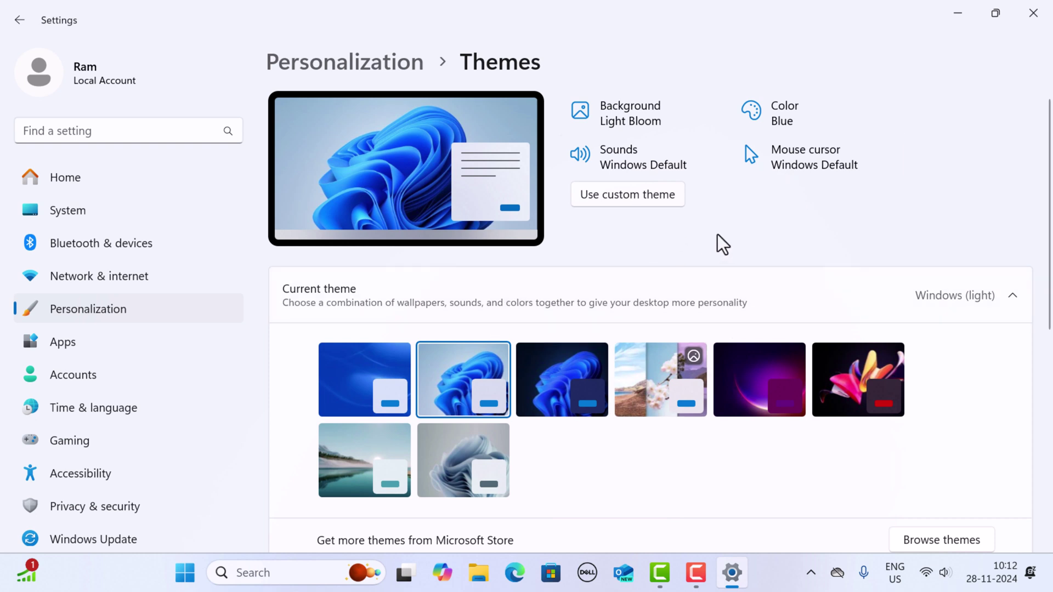